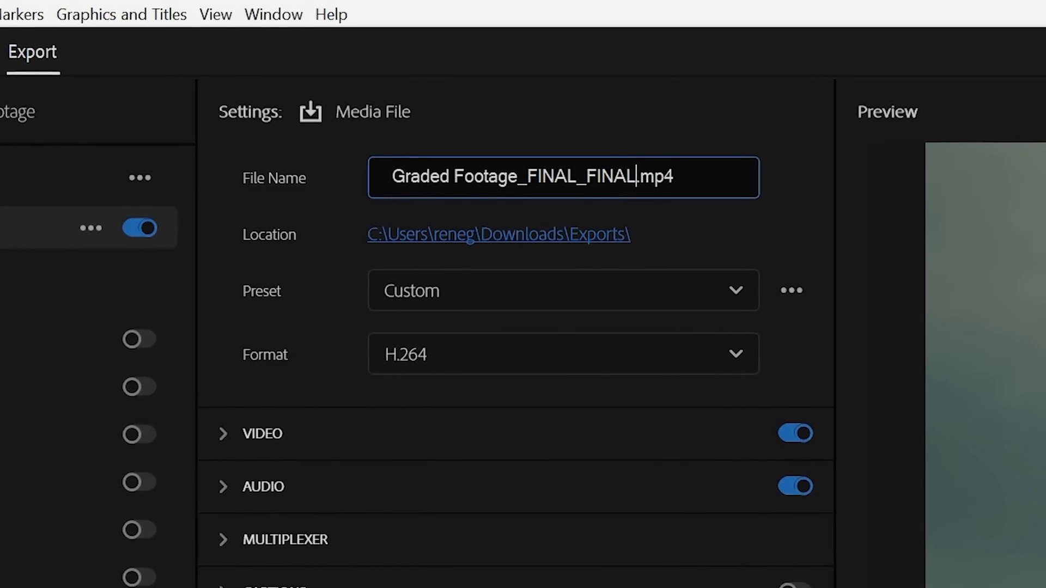
Step: Return to the Edit workspace with the Graded Footage sequence in the timeline
left_click(12, 35)
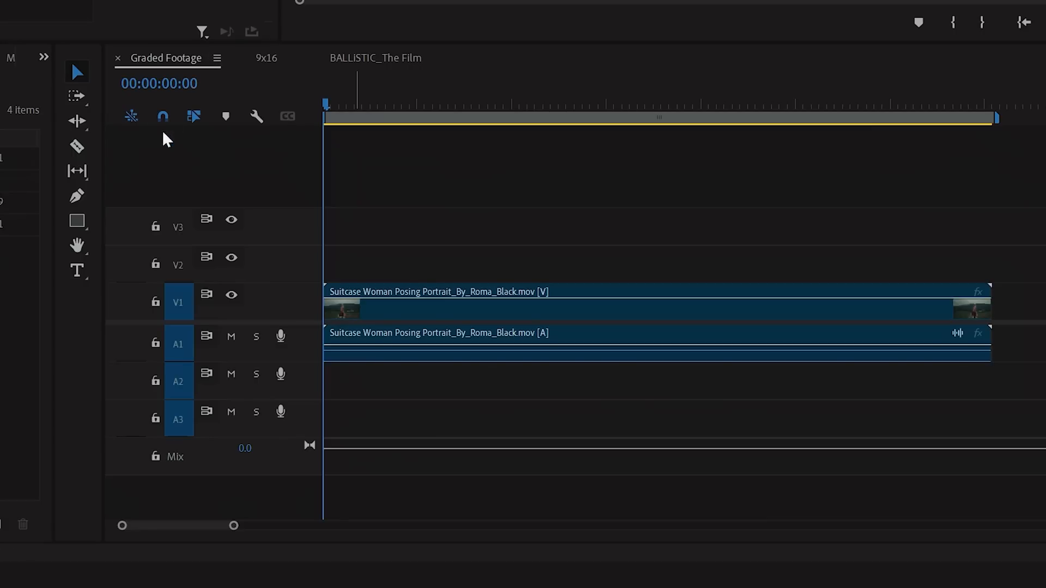
Step: Bring up the Export settings for Graded Footage (Ctrl+M) and show the preset list
left_click(12, 36)
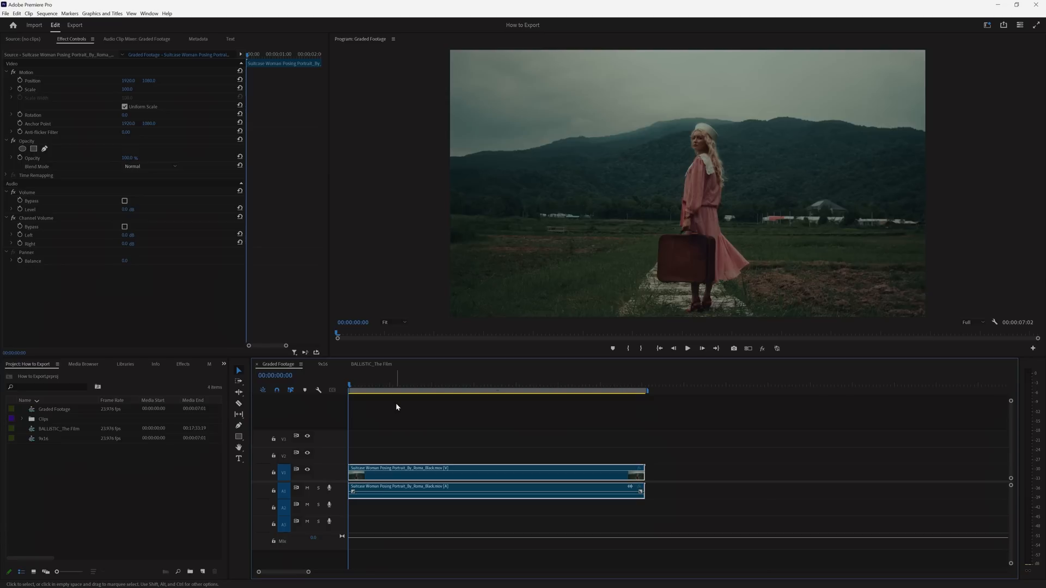
key("ctrl+m")
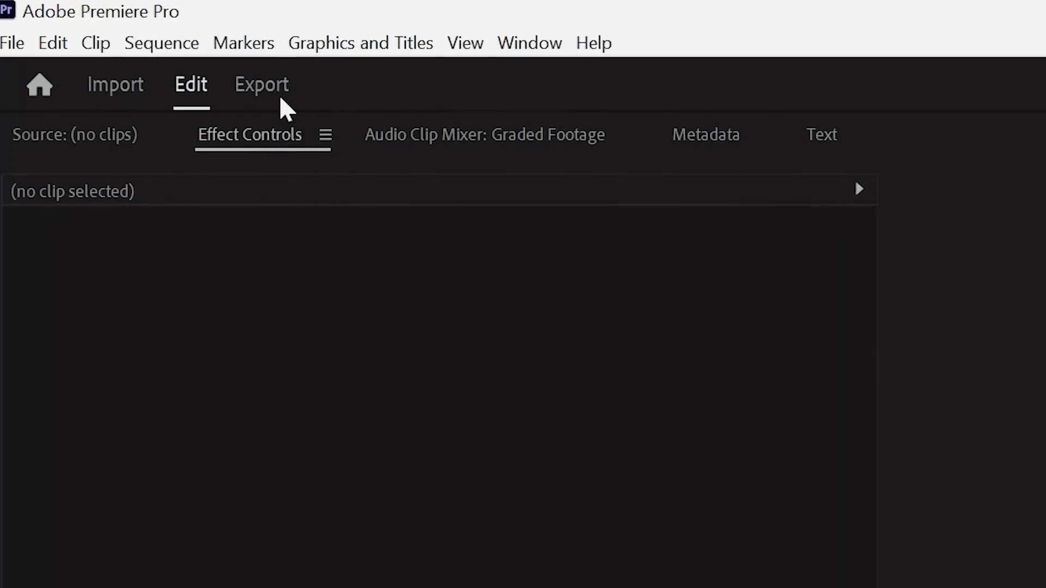
left_click(261, 85)
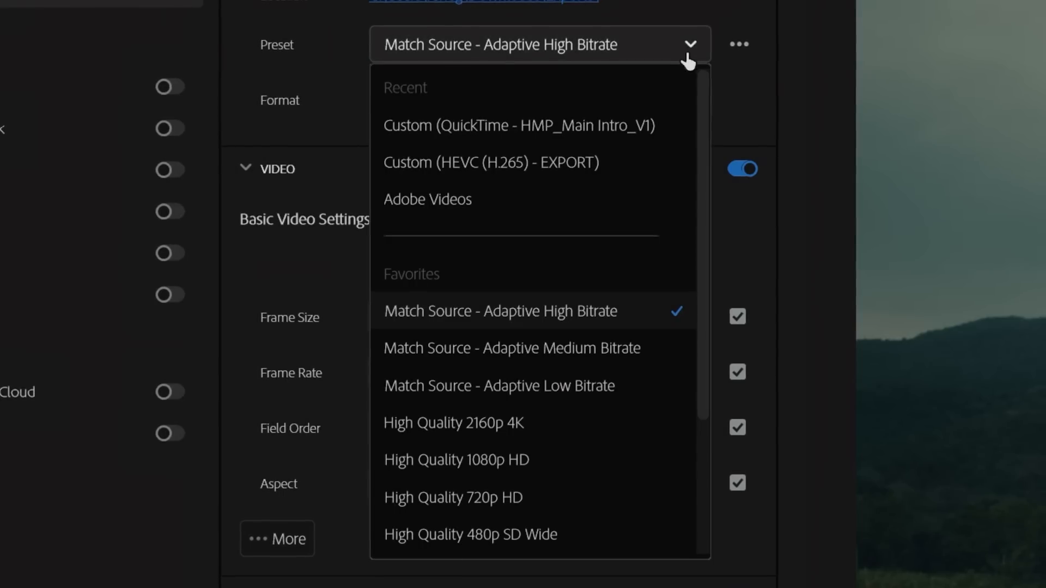
Step: Search the Preset Manager for youtube and apply the YouTube 2160p 4K Ultra HD preset
left_click(524, 84)
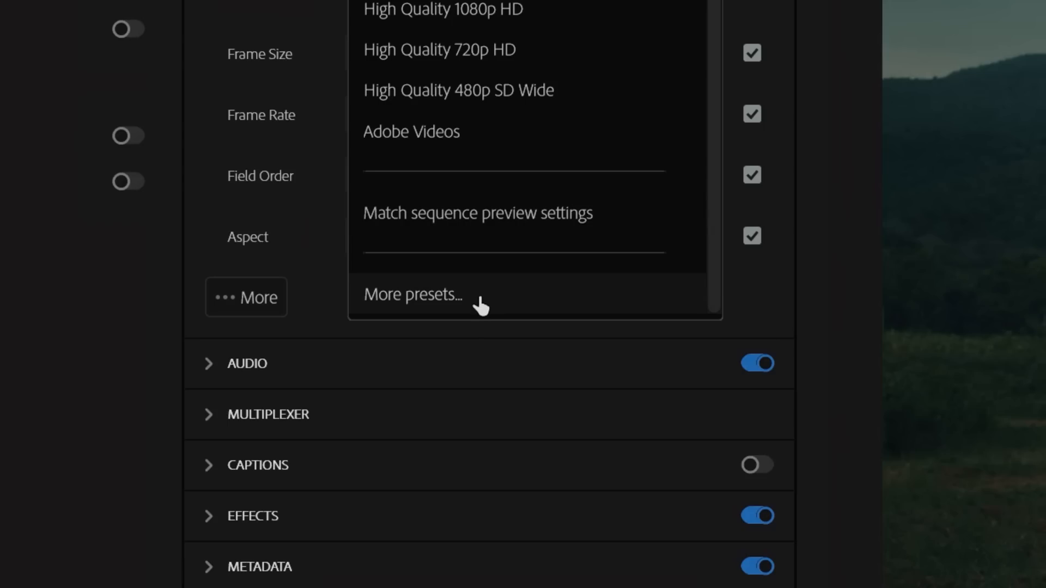
left_click(412, 294)
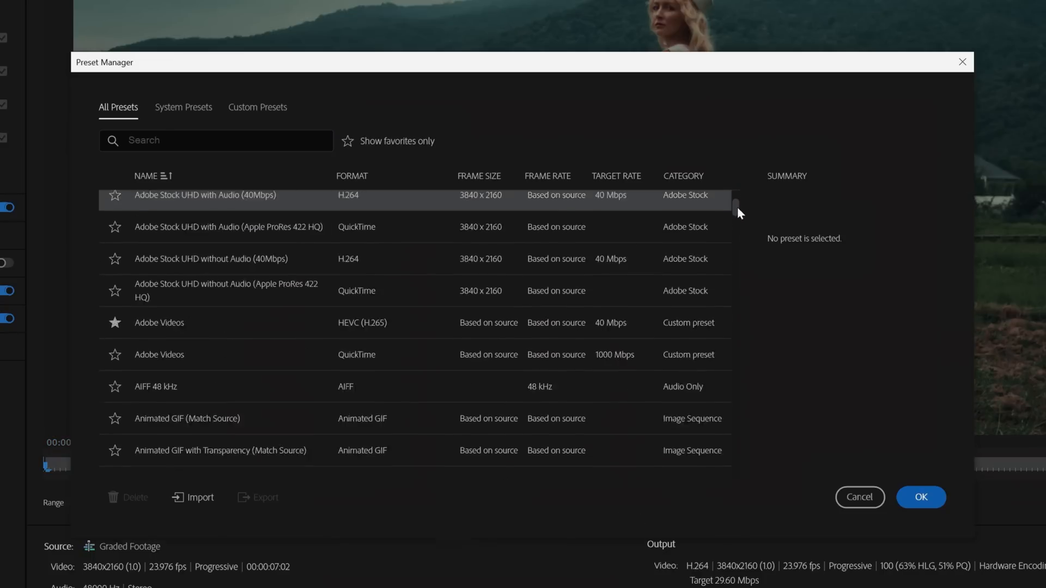
scroll("down", 3)
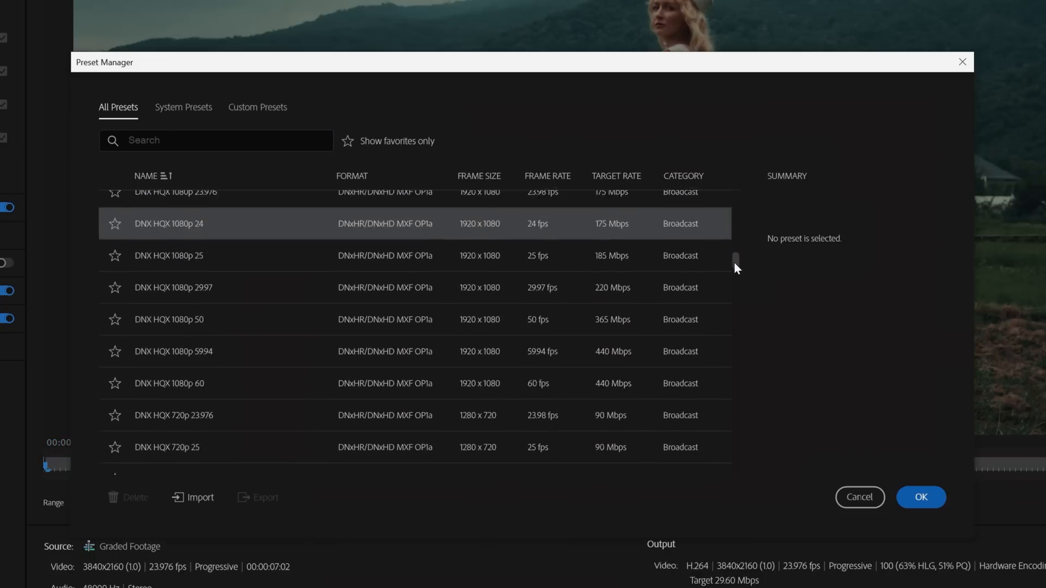
type("face")
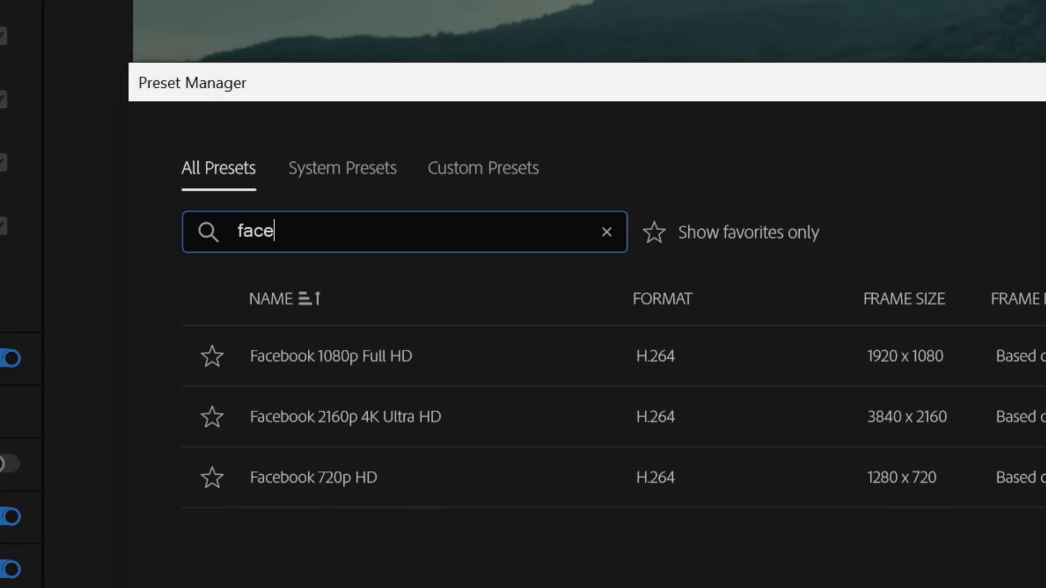
type("youtube")
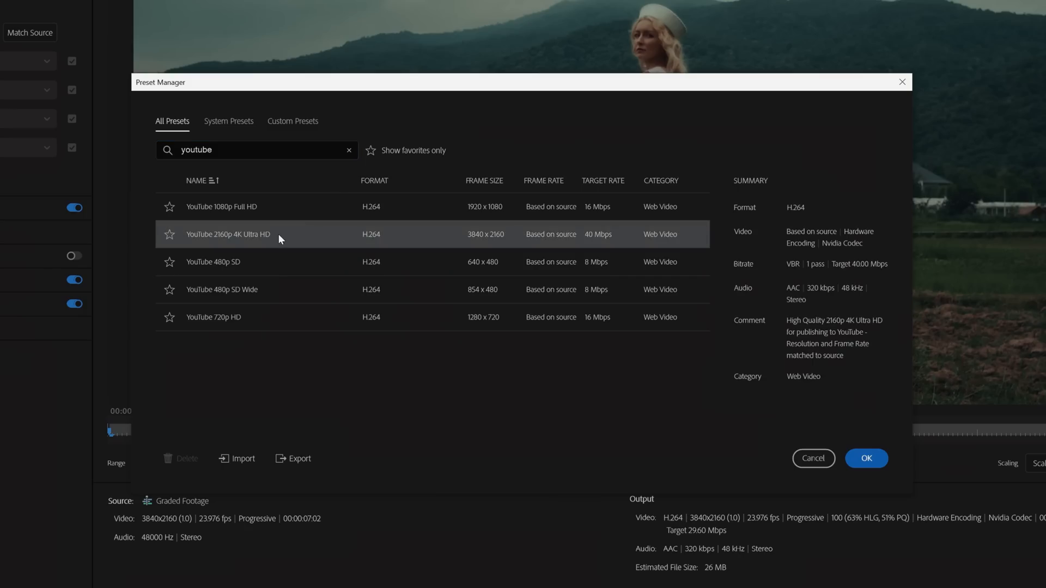
left_click(865, 459)
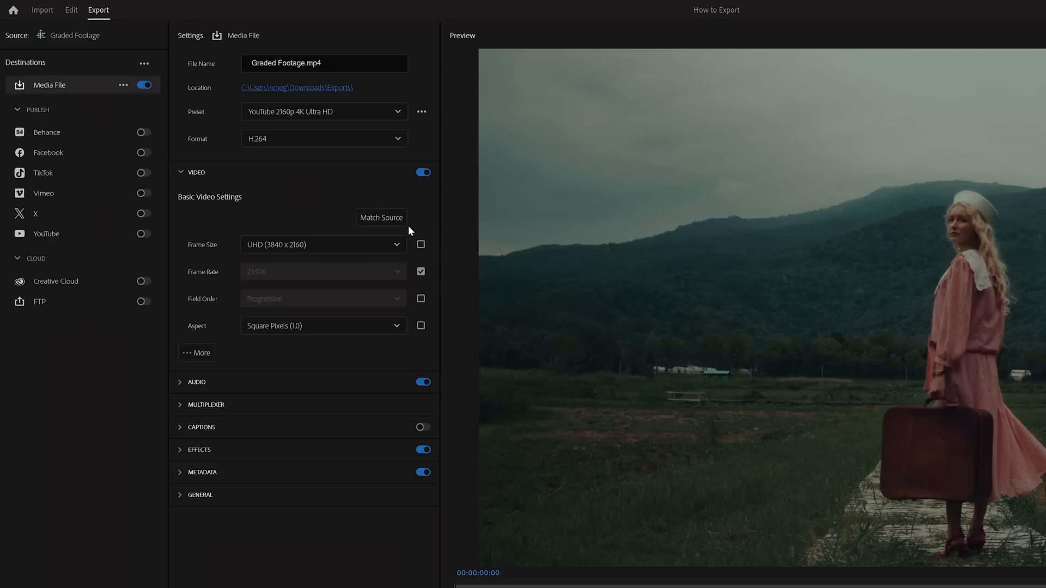
mouse_move(381, 218)
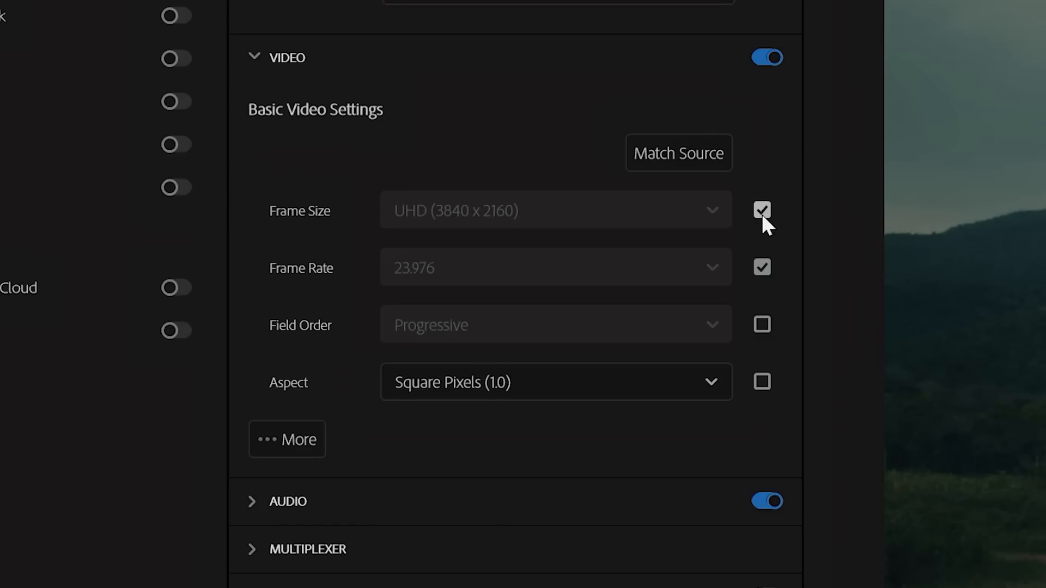
Step: Unmatch Frame Size from source and pick a frame size from the list
left_click(761, 211)
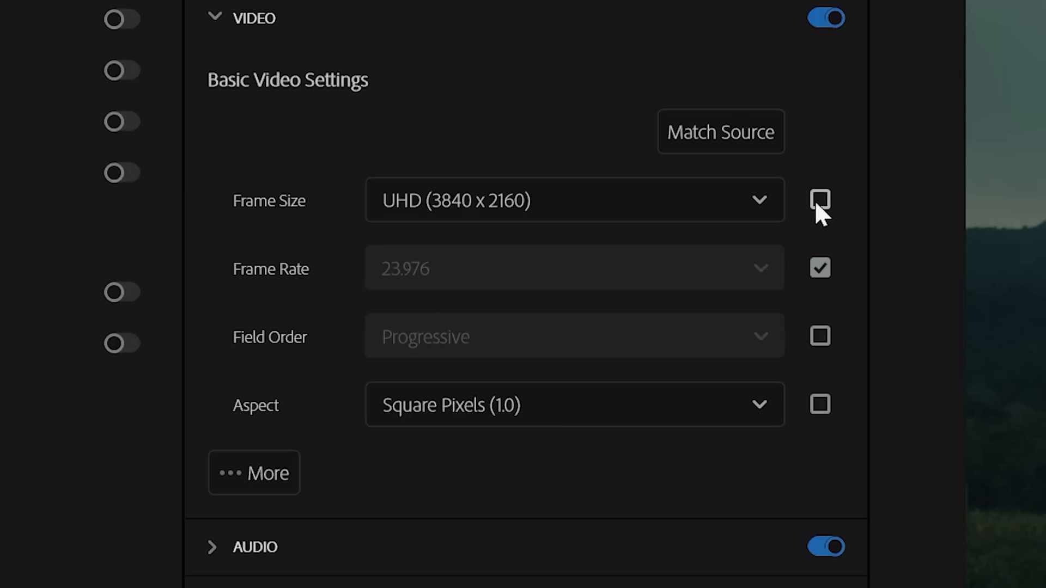
left_click(574, 200)
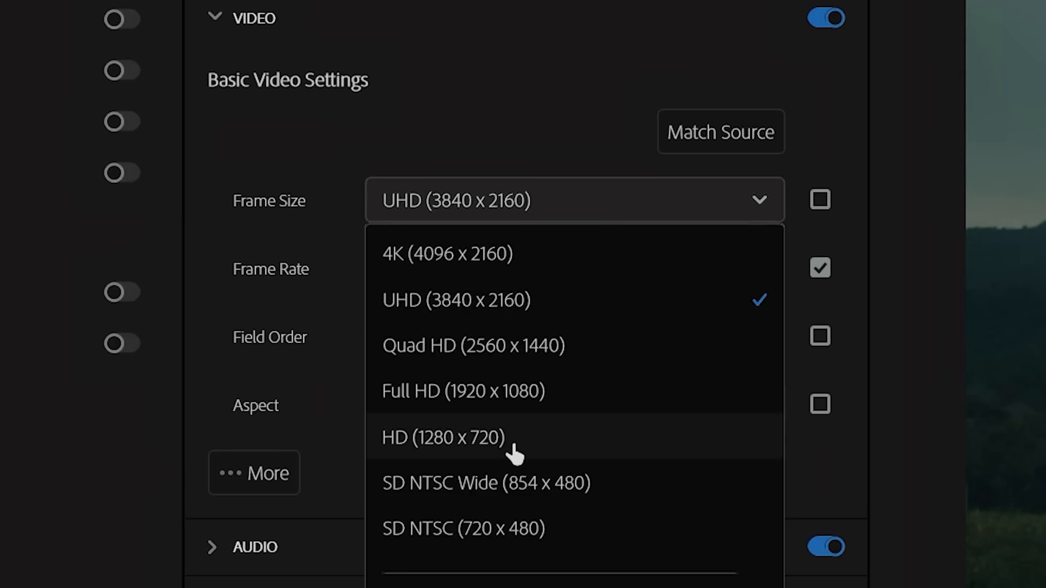
left_click(455, 299)
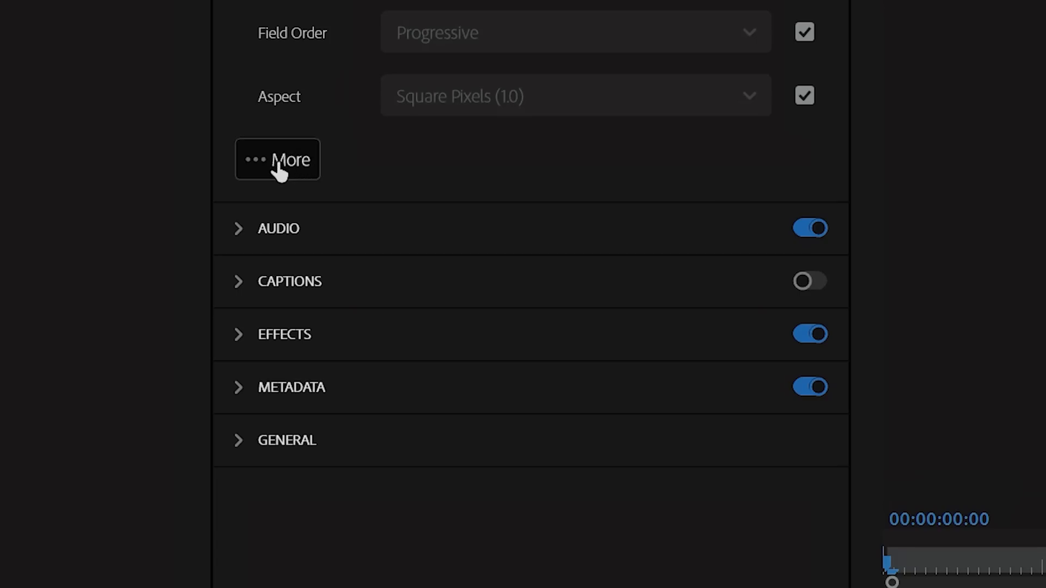
Step: Expand the extra video options and turn on Render at Maximum Depth
left_click(277, 159)
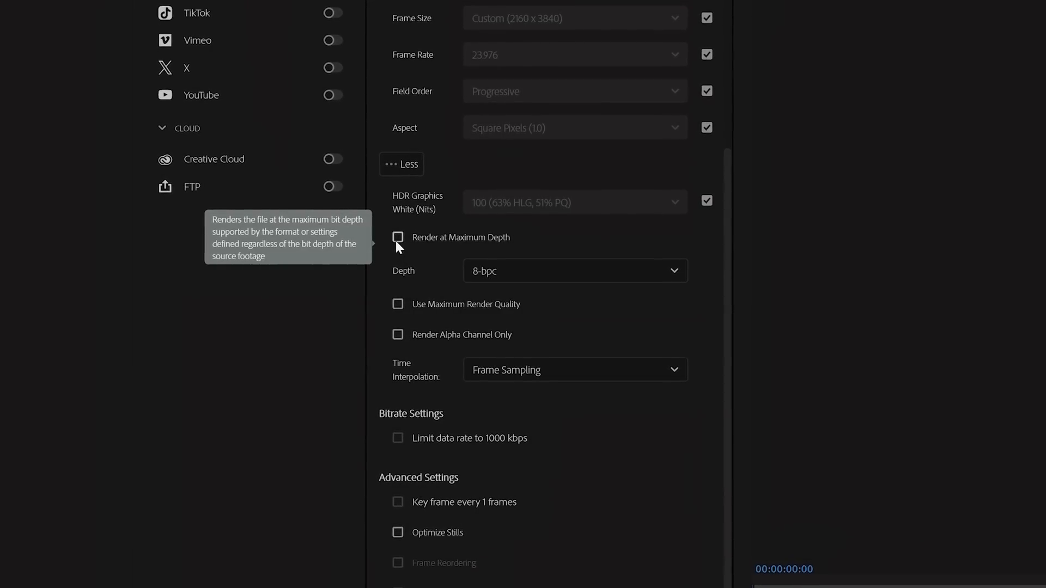
left_click(399, 237)
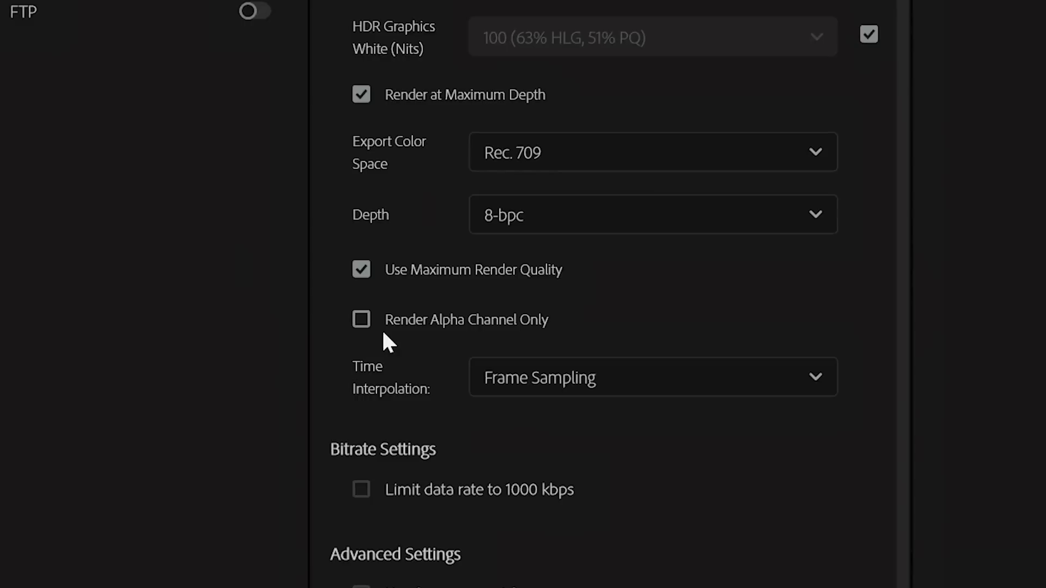
mouse_move(443, 334)
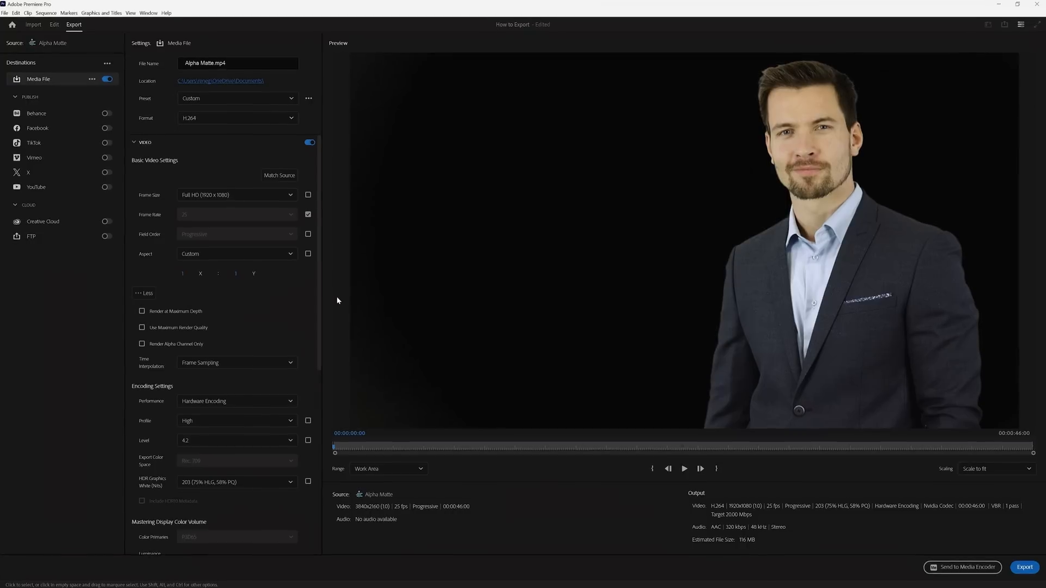
Step: Show the Bitrate Encoding choices under Bitrate Settings, currently VBR, 1 pass
left_click(142, 344)
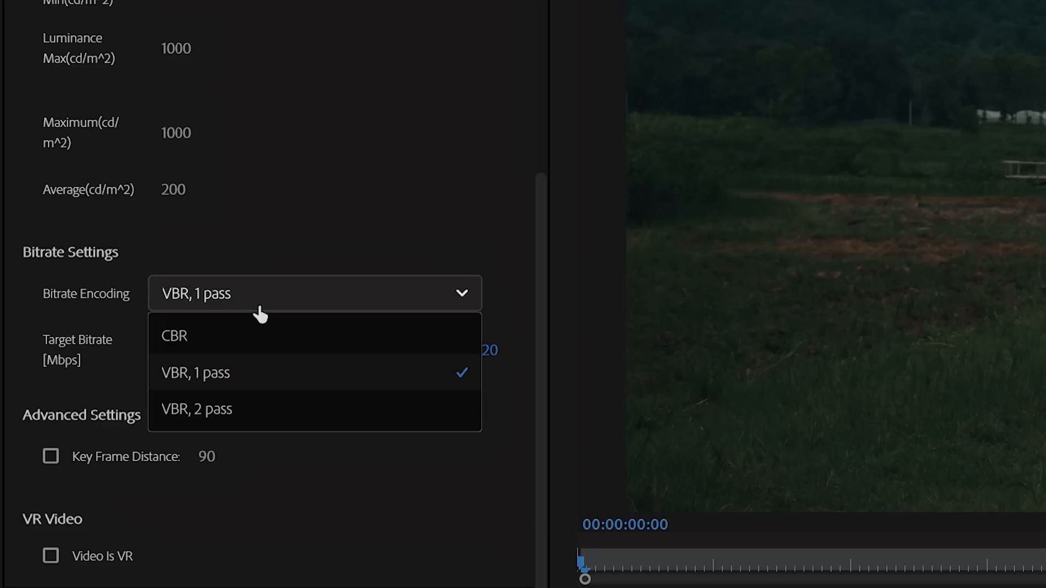
Step: Toggle bitrate encoding between CBR and VBR, 1 pass, ending on VBR, 1 pass
left_click(195, 372)
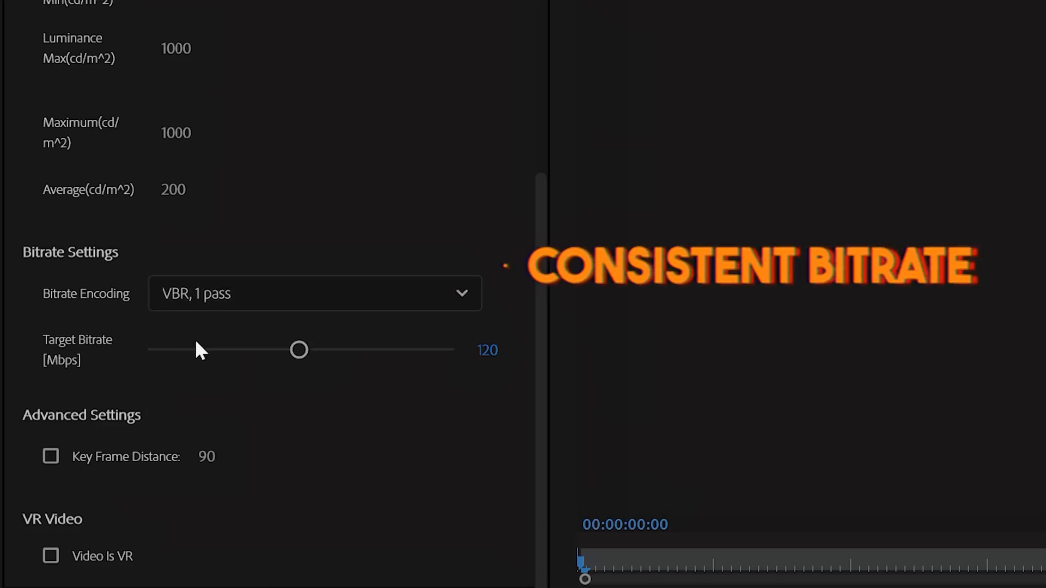
left_click(313, 293)
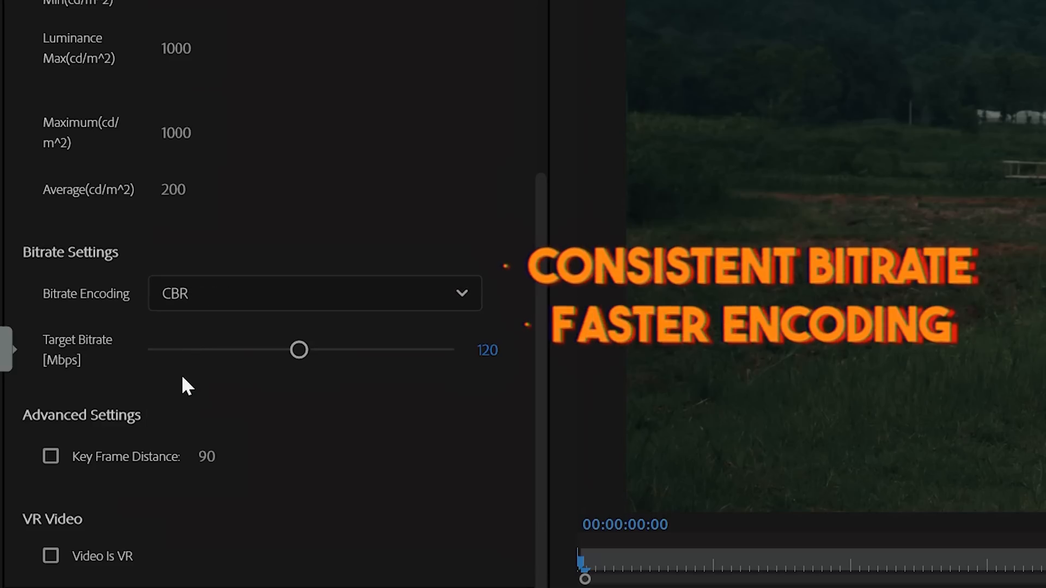
left_click(314, 293)
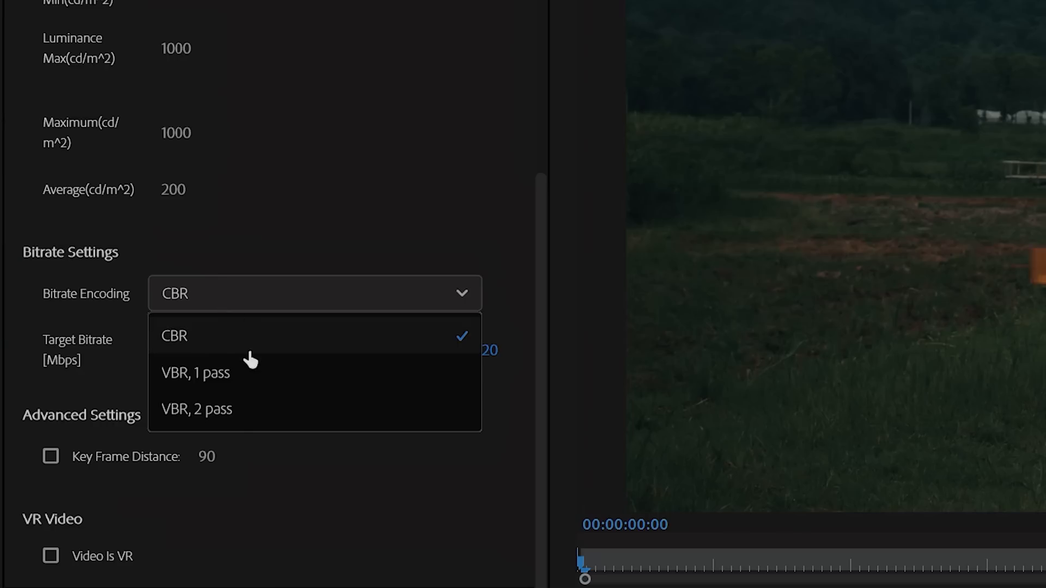
left_click(195, 373)
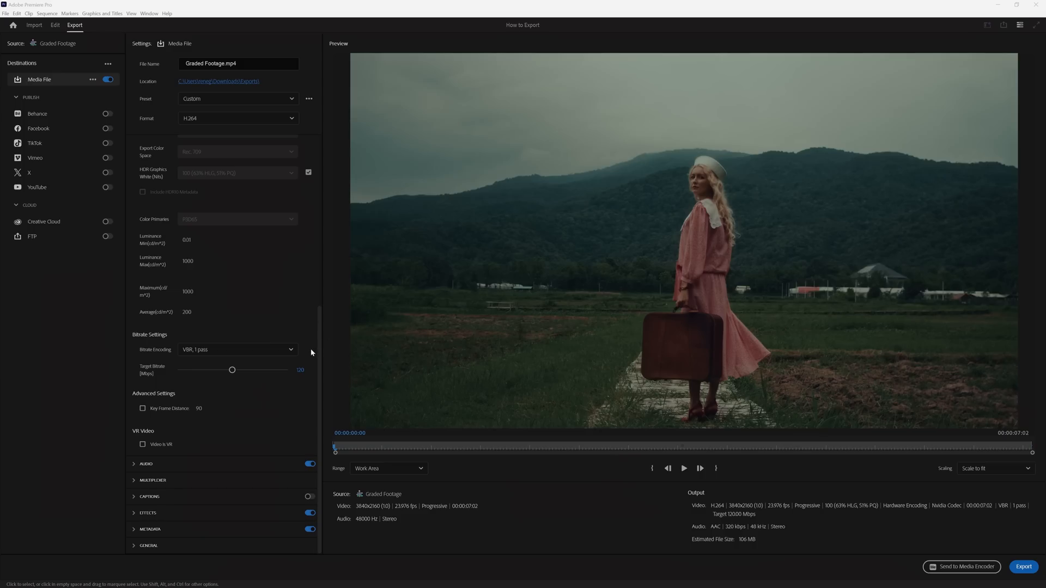
left_click(239, 348)
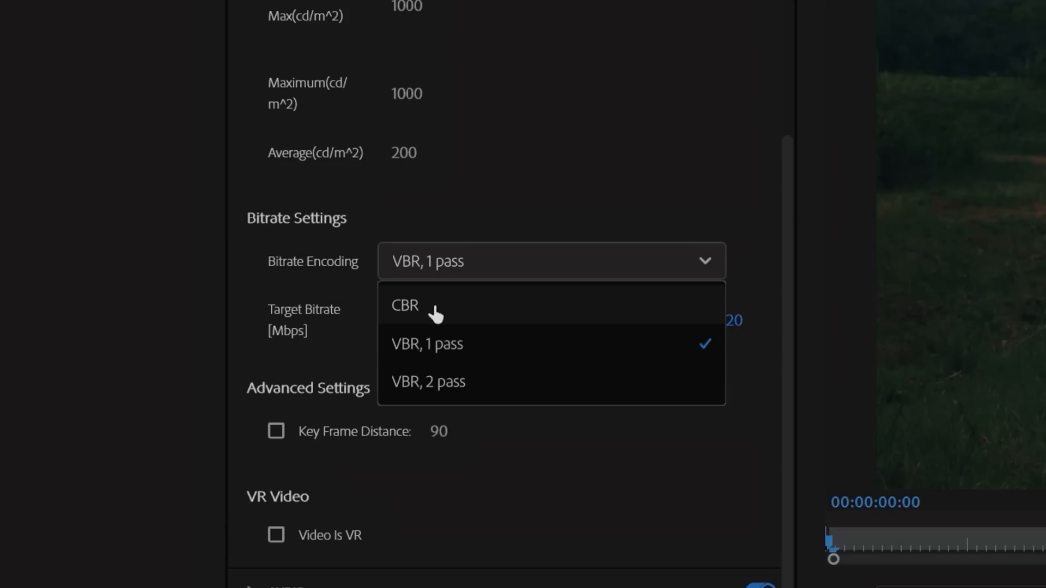
left_click(404, 305)
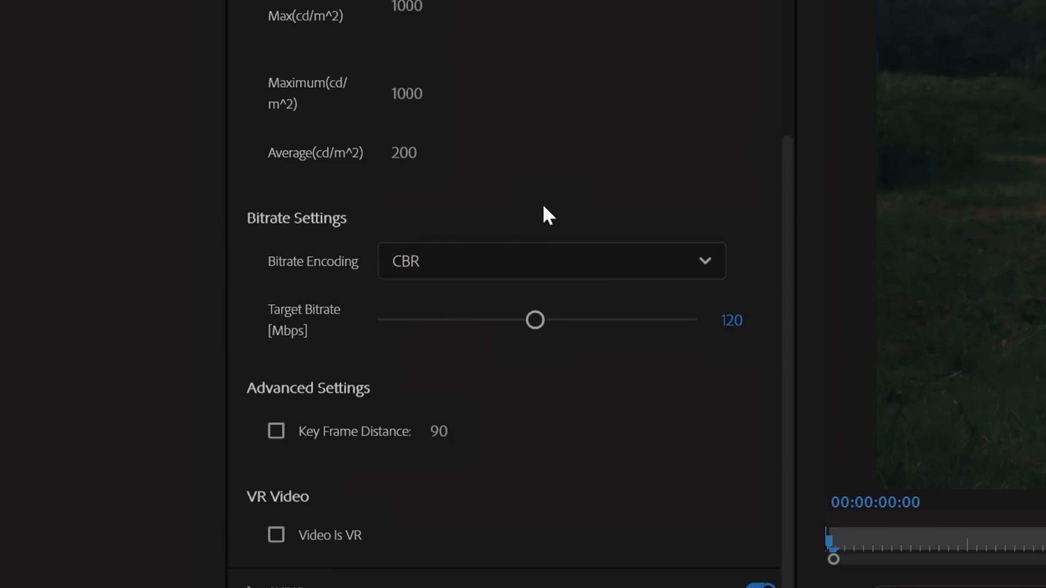
left_click(240, 345)
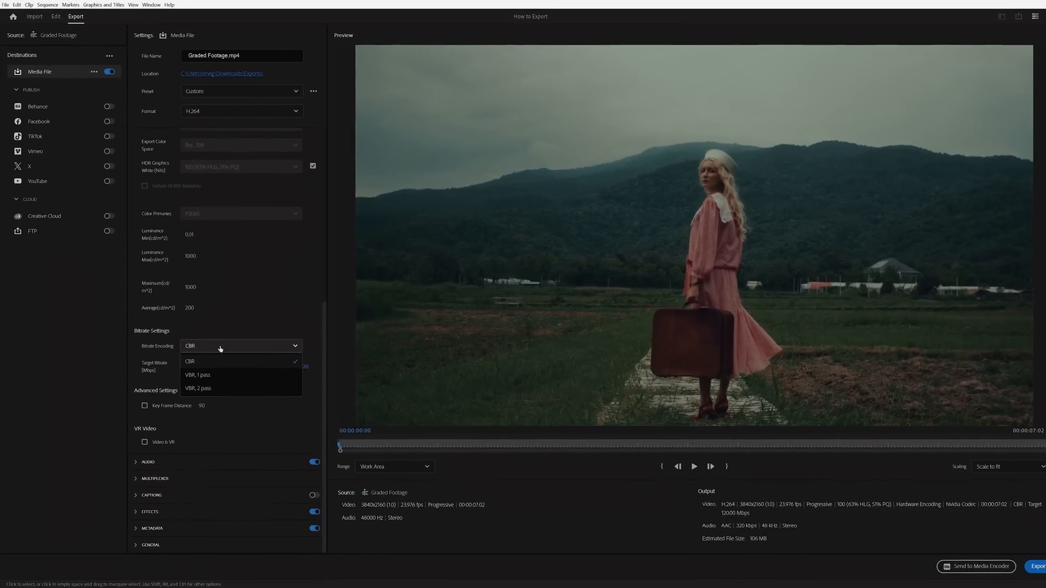
left_click(197, 374)
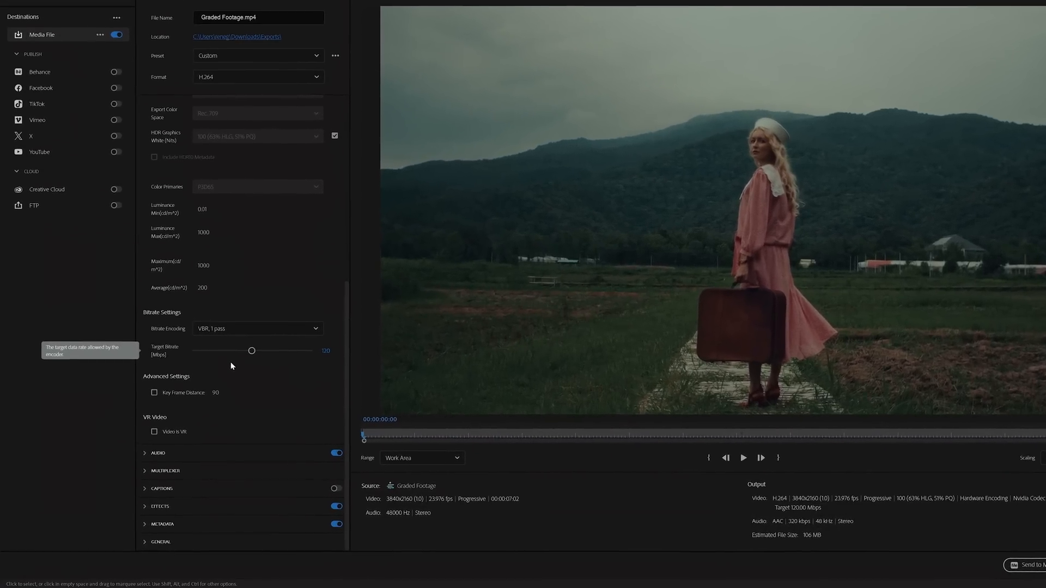
Step: Collapse Video and expand the Multiplexer section showing MP4 with Standard compatibility
scroll("up", 3)
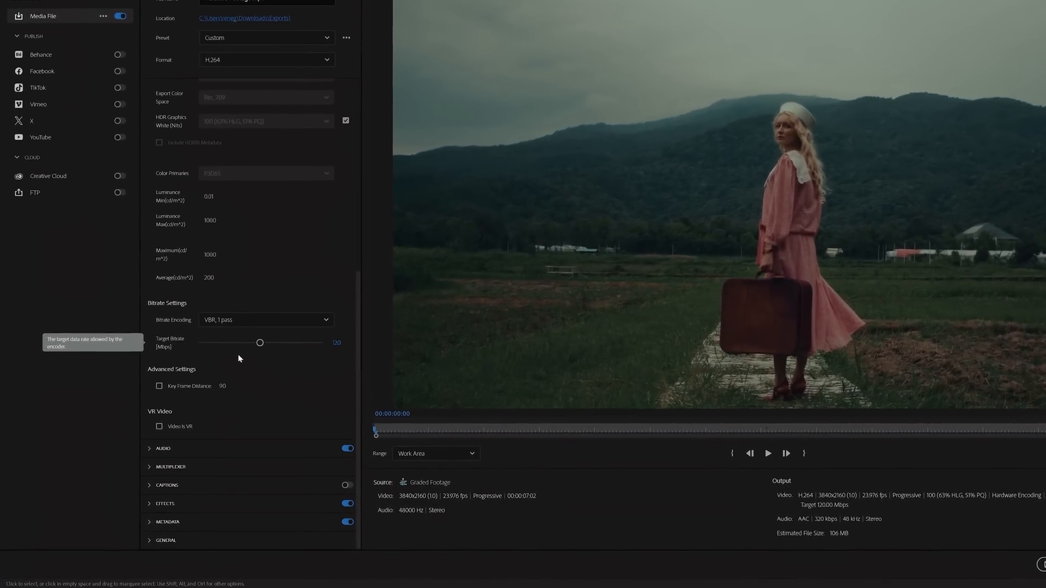
left_click(162, 448)
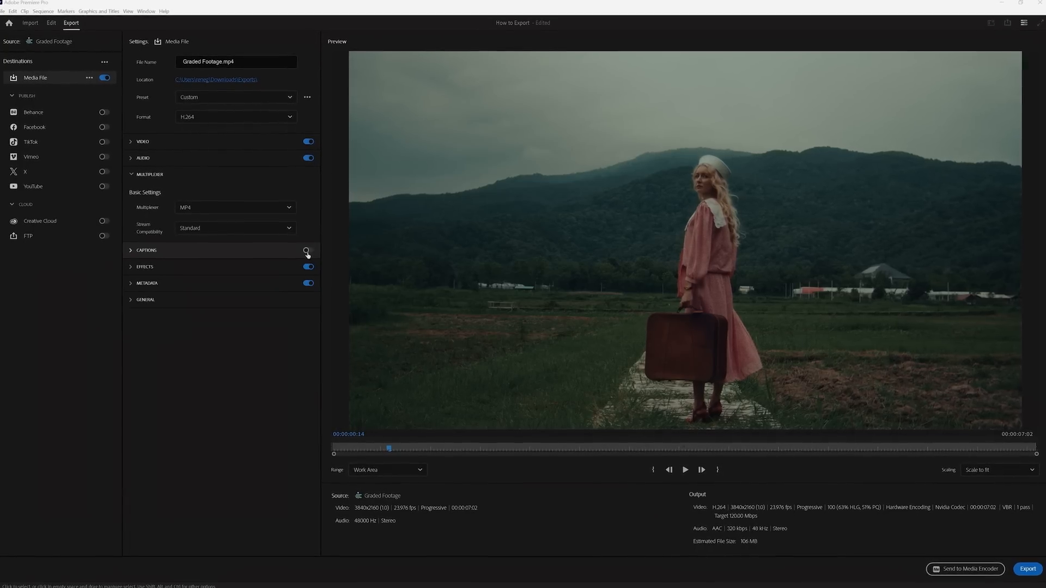
Step: Try Image, Text and Timecode overlay effects on the export, then expand the Metadata section
left_click(307, 252)
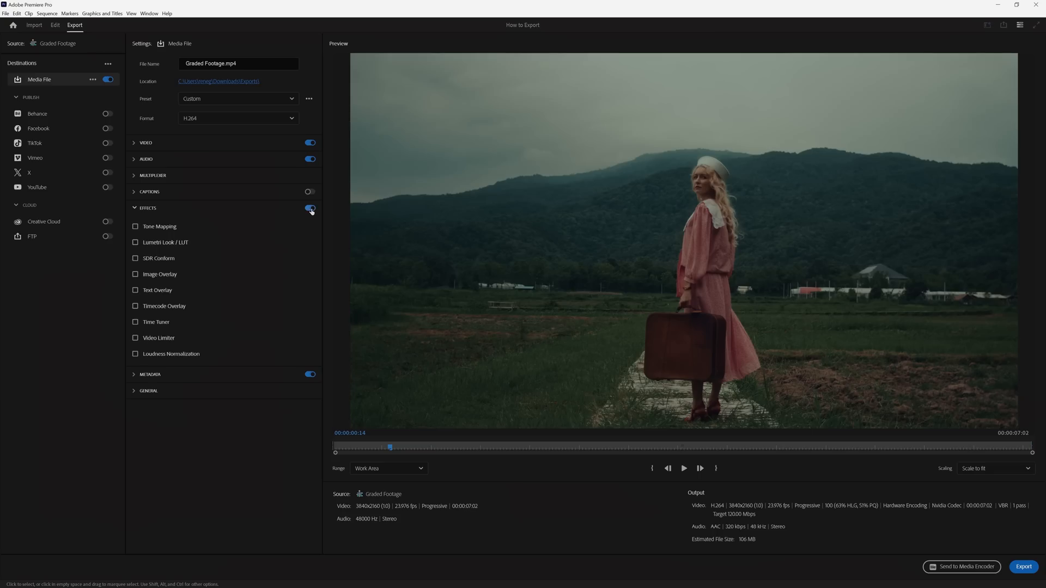
left_click(136, 273)
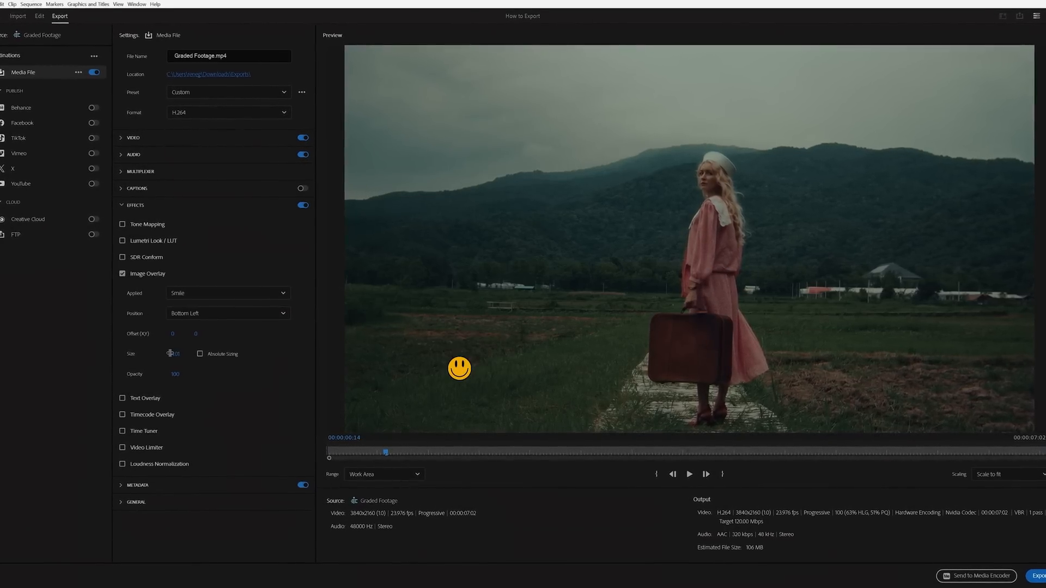
left_click(538, 208)
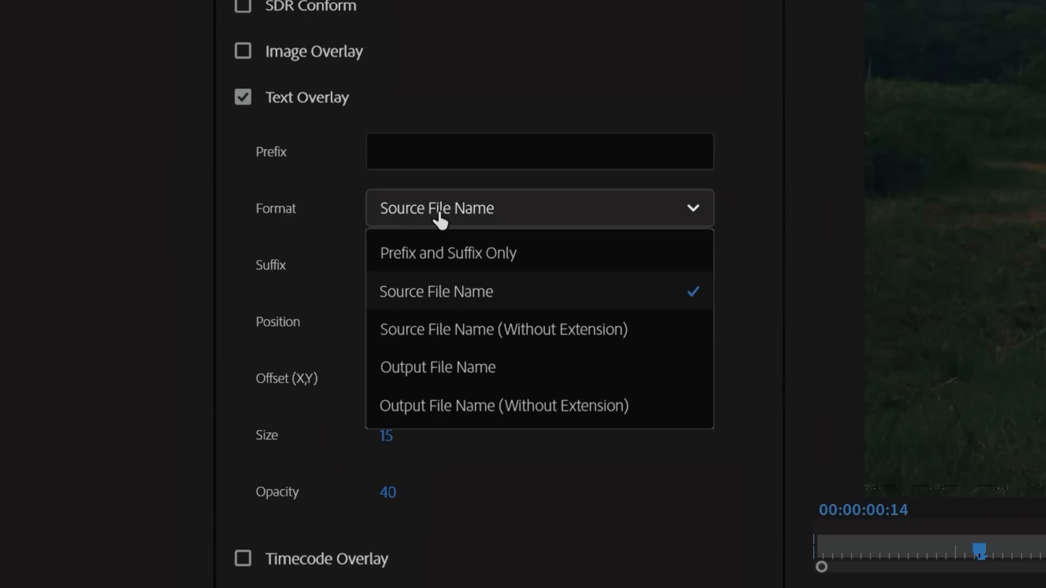
left_click(447, 253)
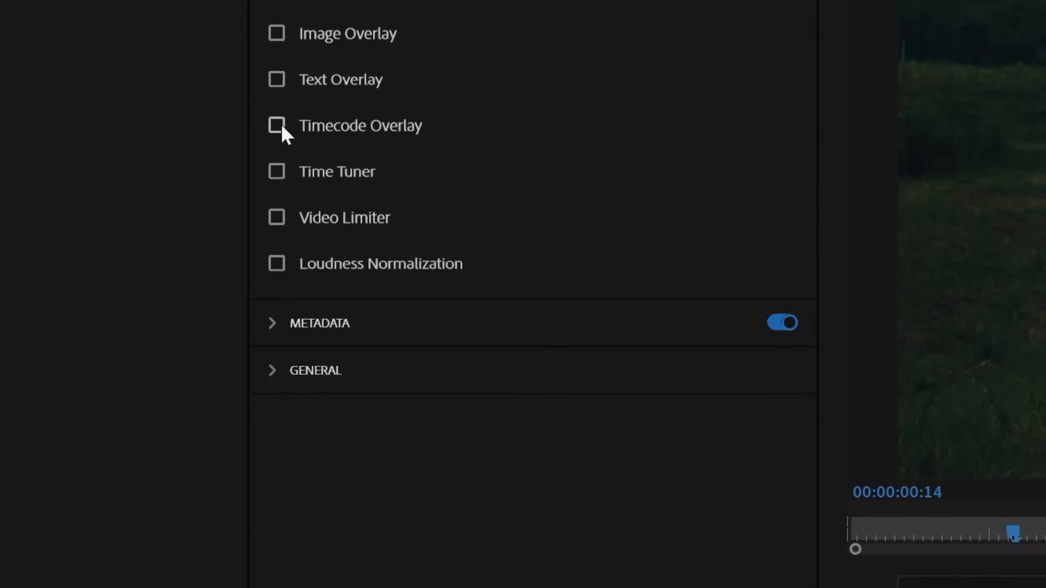
left_click(276, 125)
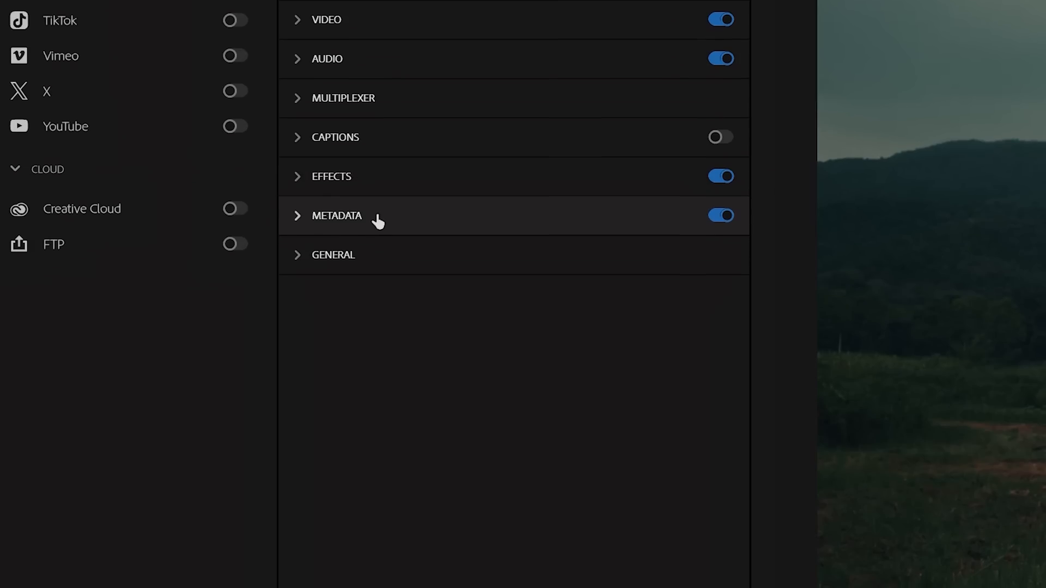
left_click(333, 254)
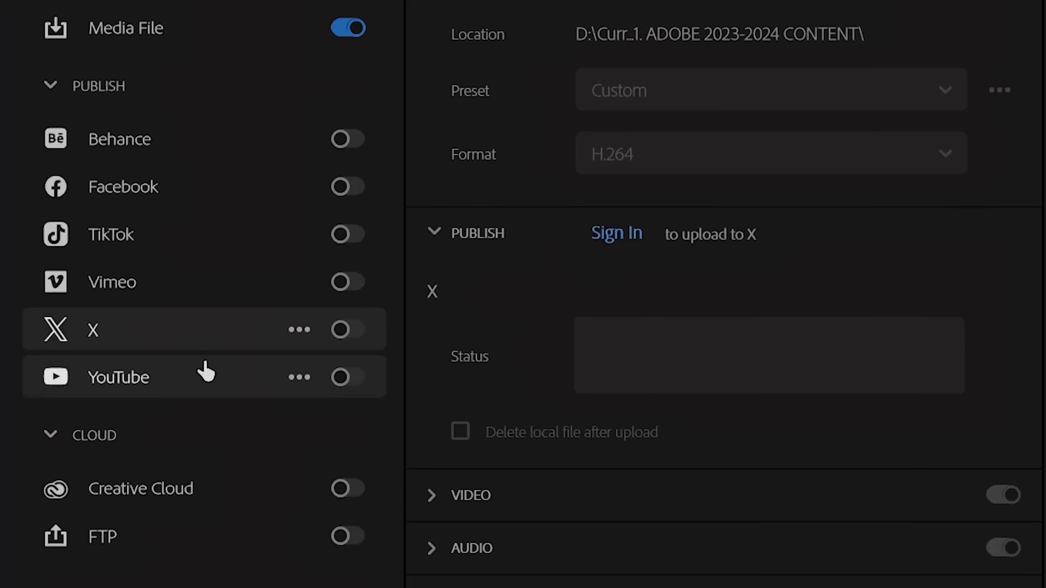
Step: Turn on YouTube publishing and fill its details (title Camera Test, Public privacy, tag camera)
left_click(346, 377)
type("camera")
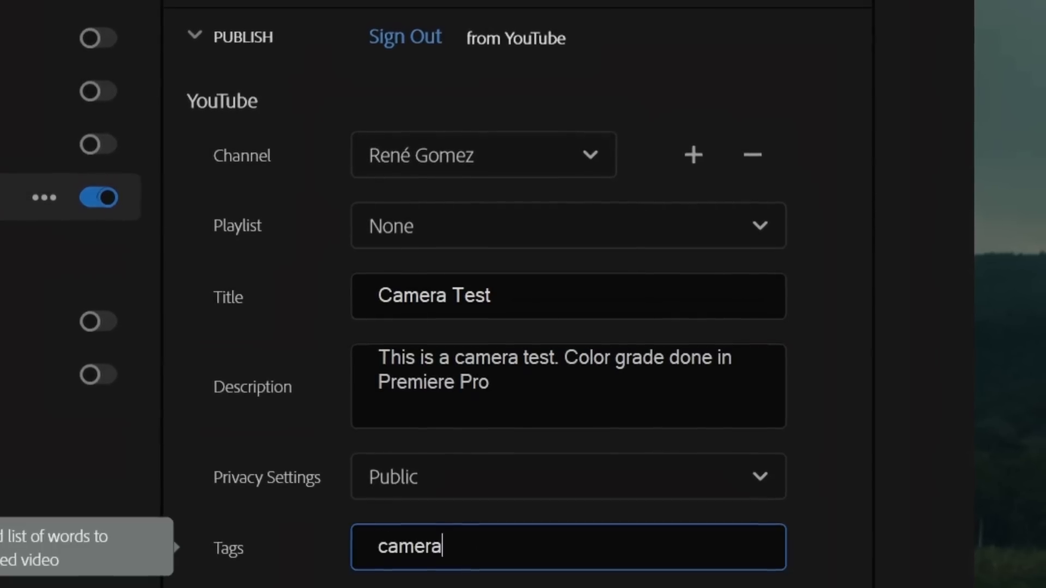
left_click(694, 249)
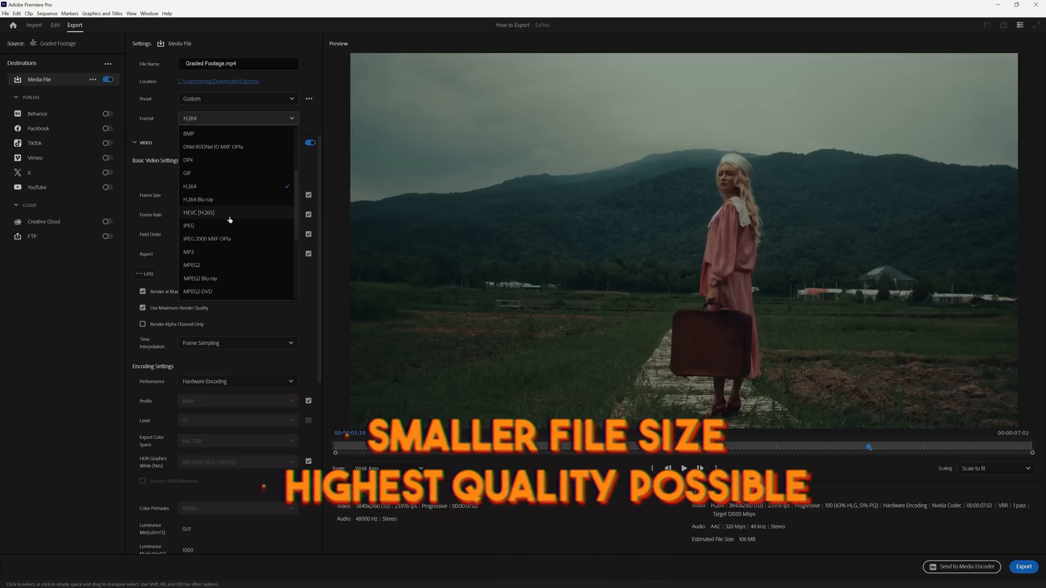
mouse_move(220, 218)
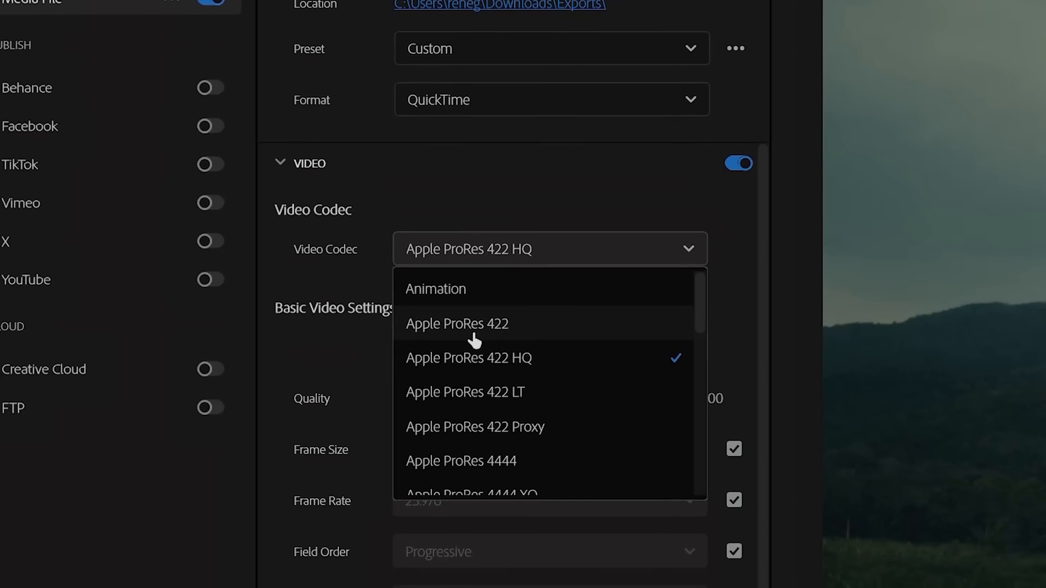
Step: Try the Apple ProRes 422 codec, then view the exported Graded Footage PNG frames folder
left_click(456, 323)
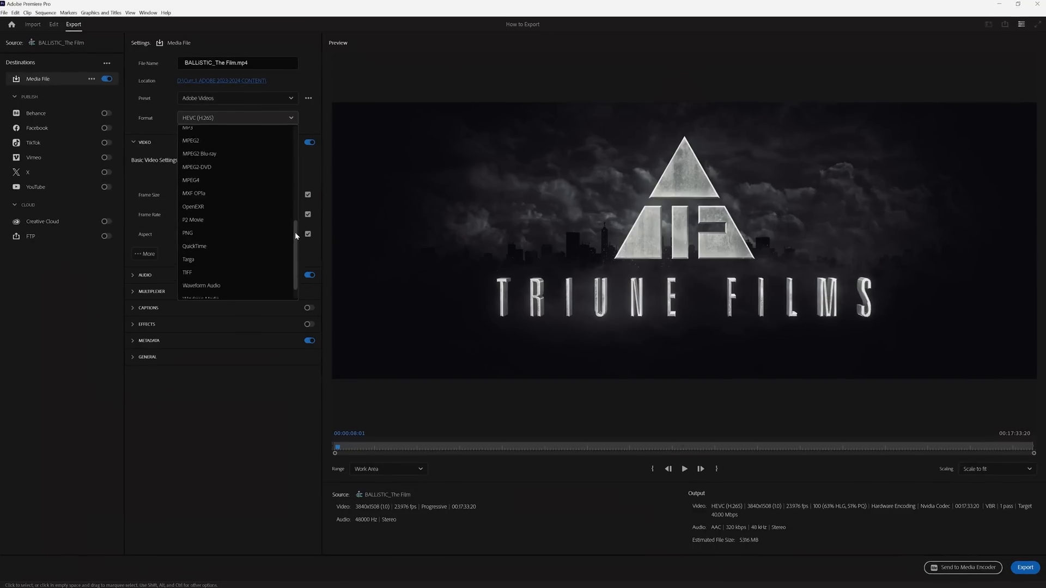
left_click(194, 245)
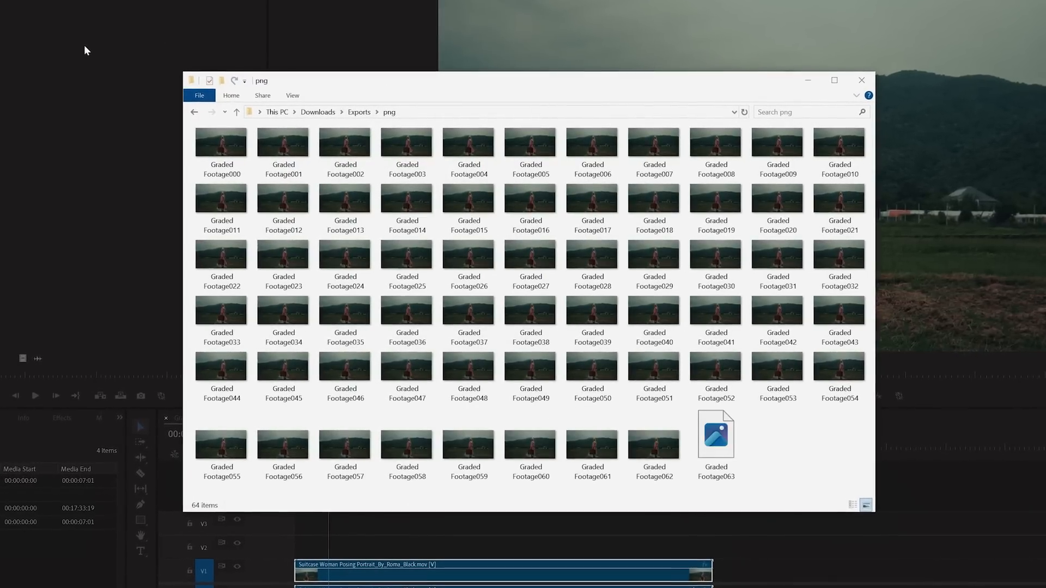
Step: Choose Wraptor DCP as export format with JPEG2000 and 1998x1080 Flat video dimensions
left_click(724, 214)
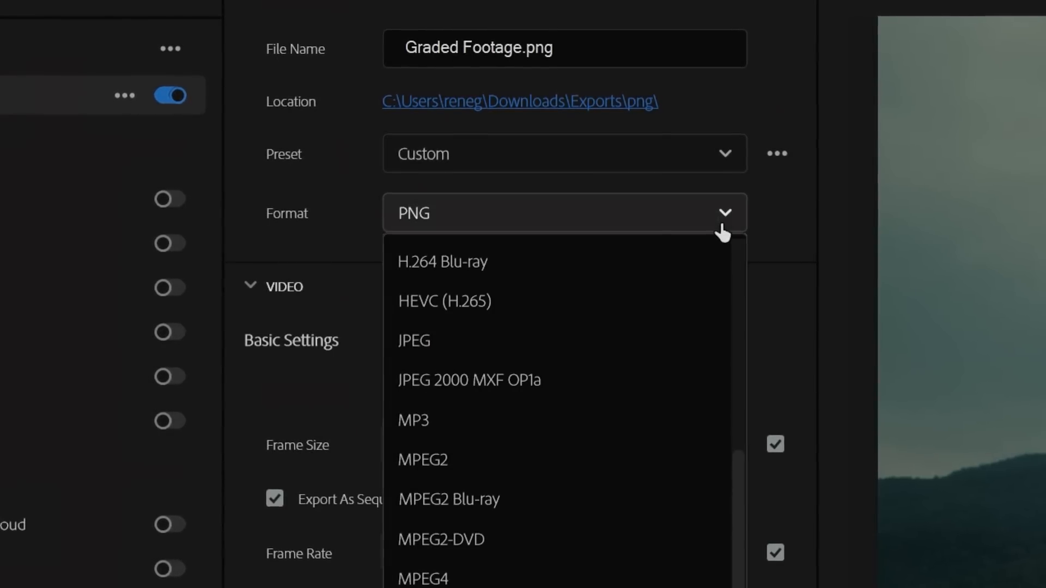
left_click(413, 420)
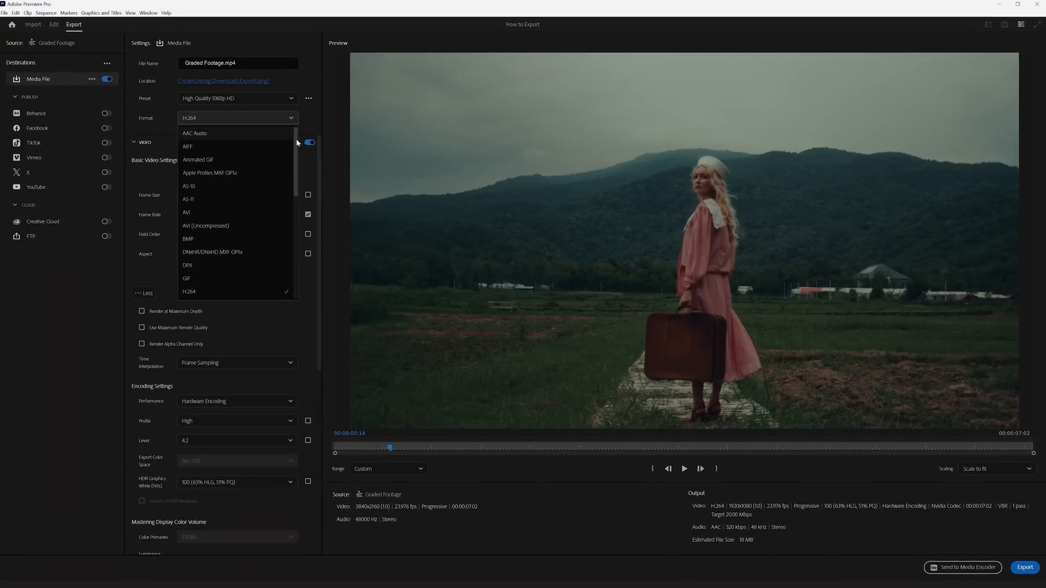
scroll("down", 3)
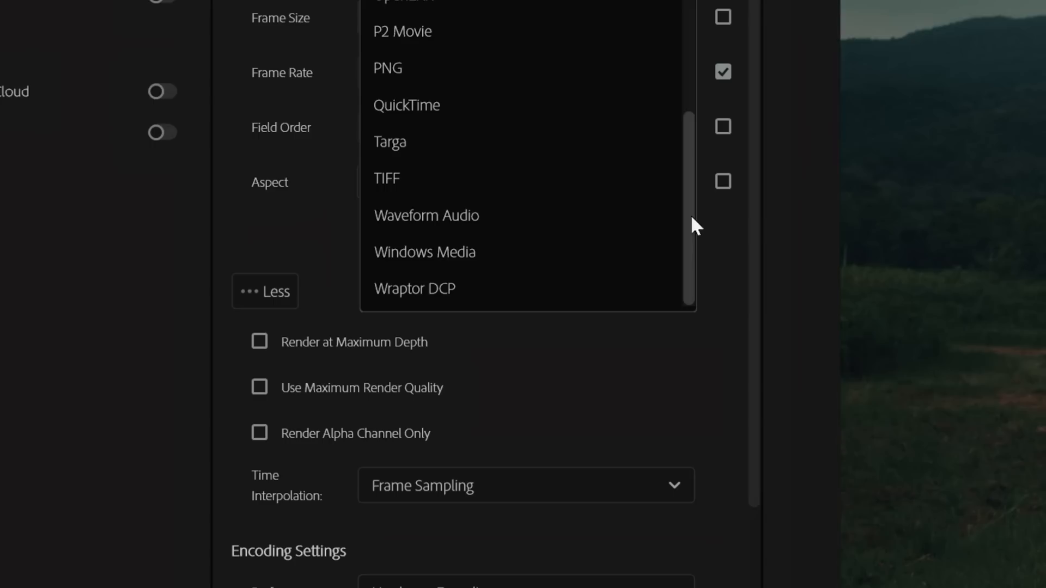
left_click(414, 287)
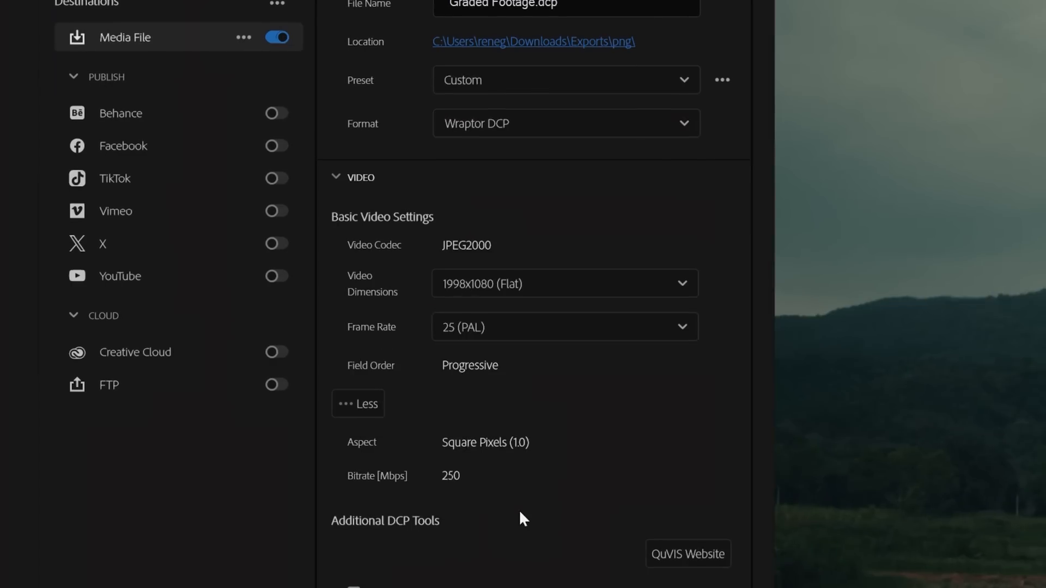
left_click(564, 283)
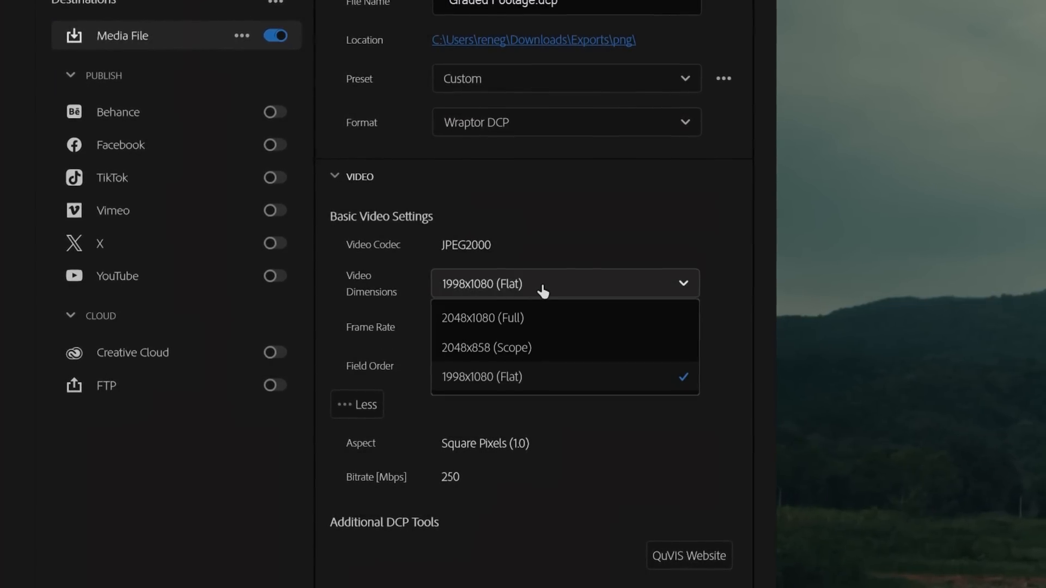
left_click(482, 317)
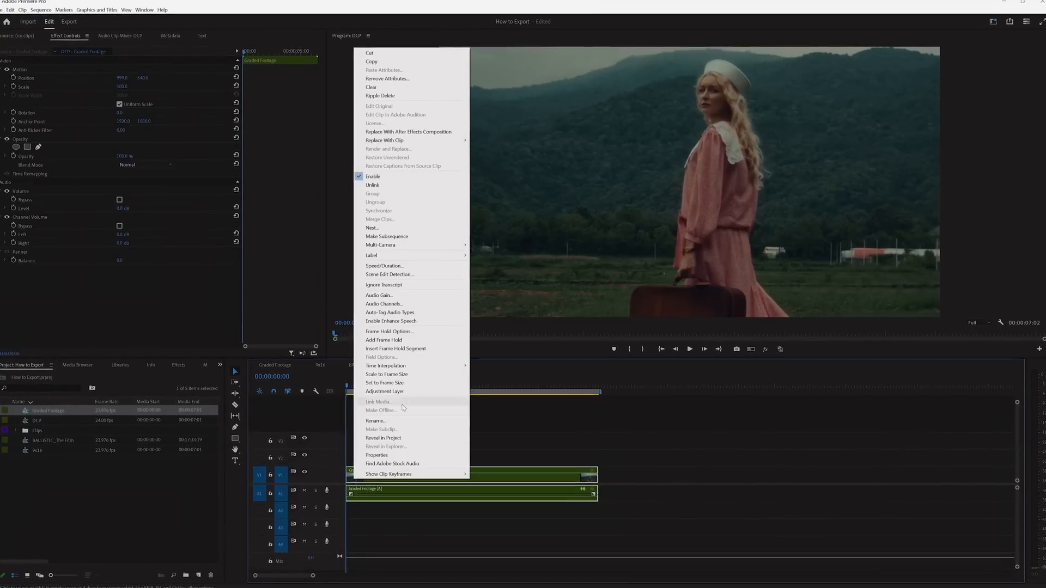
Step: Set Range to Entire Source and queue Graded Footage as an HEVC job in Media Encoder
left_click(70, 25)
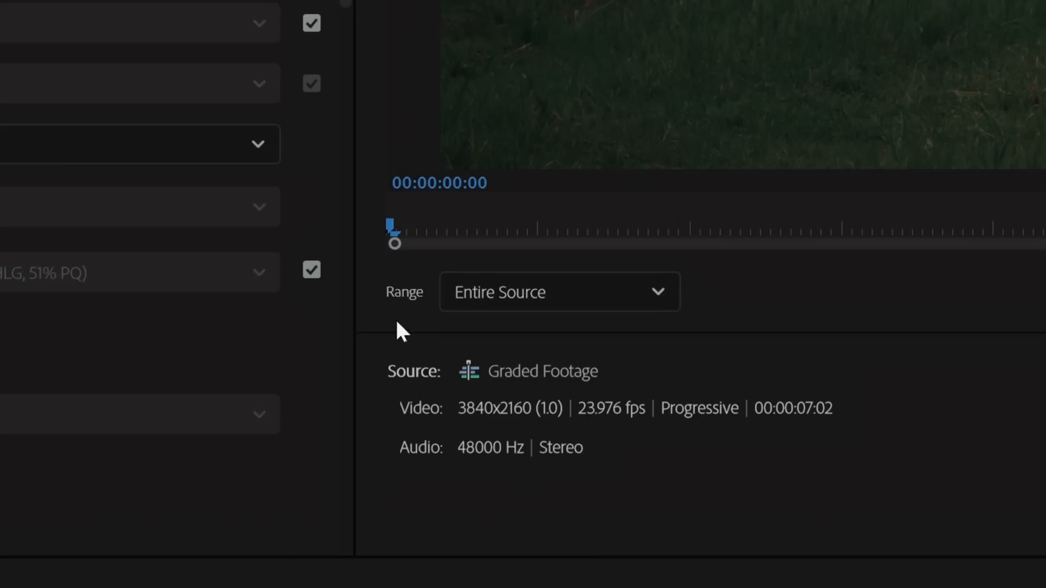
left_click(558, 292)
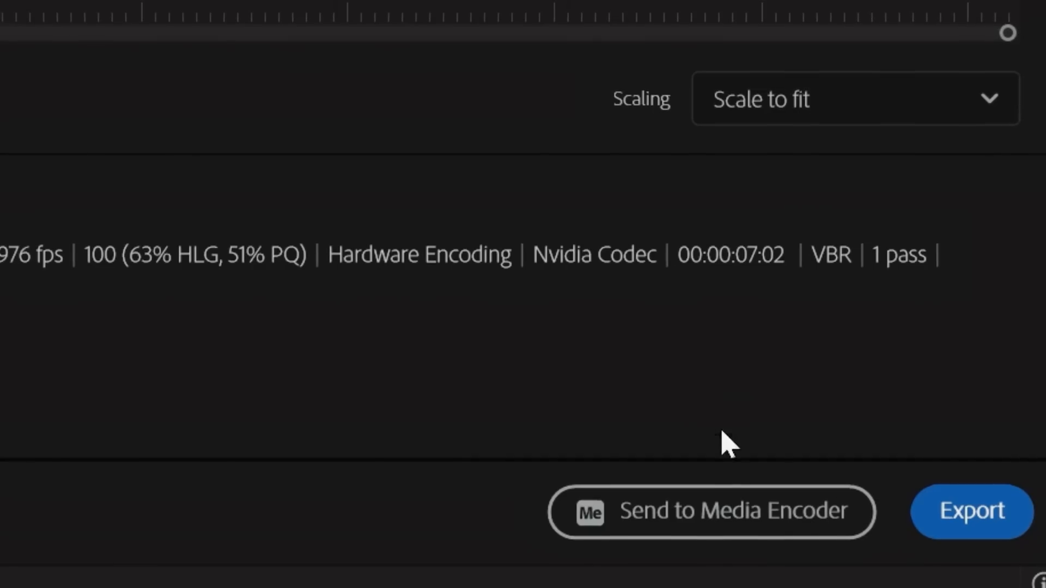
left_click(712, 512)
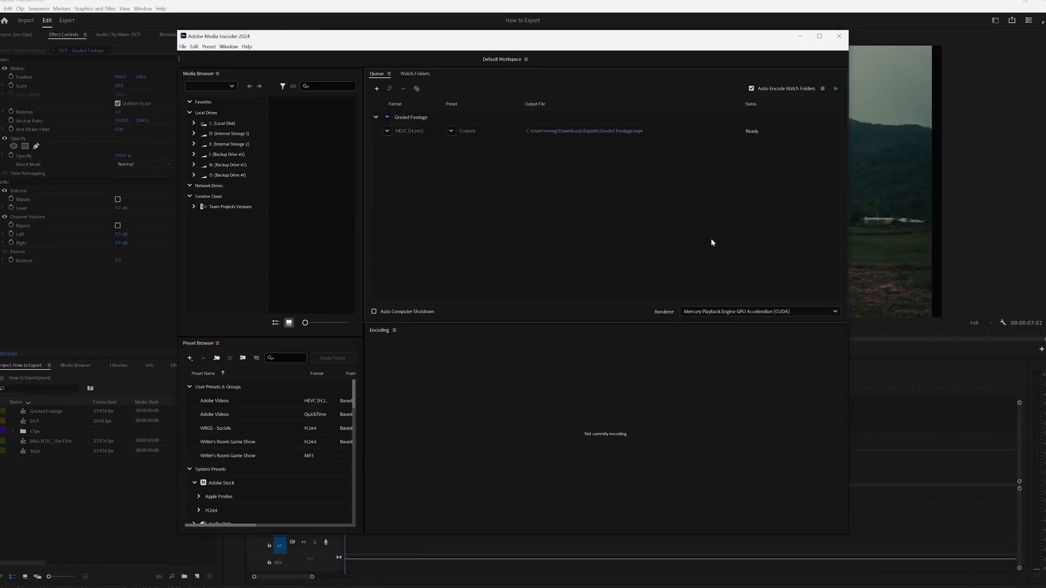